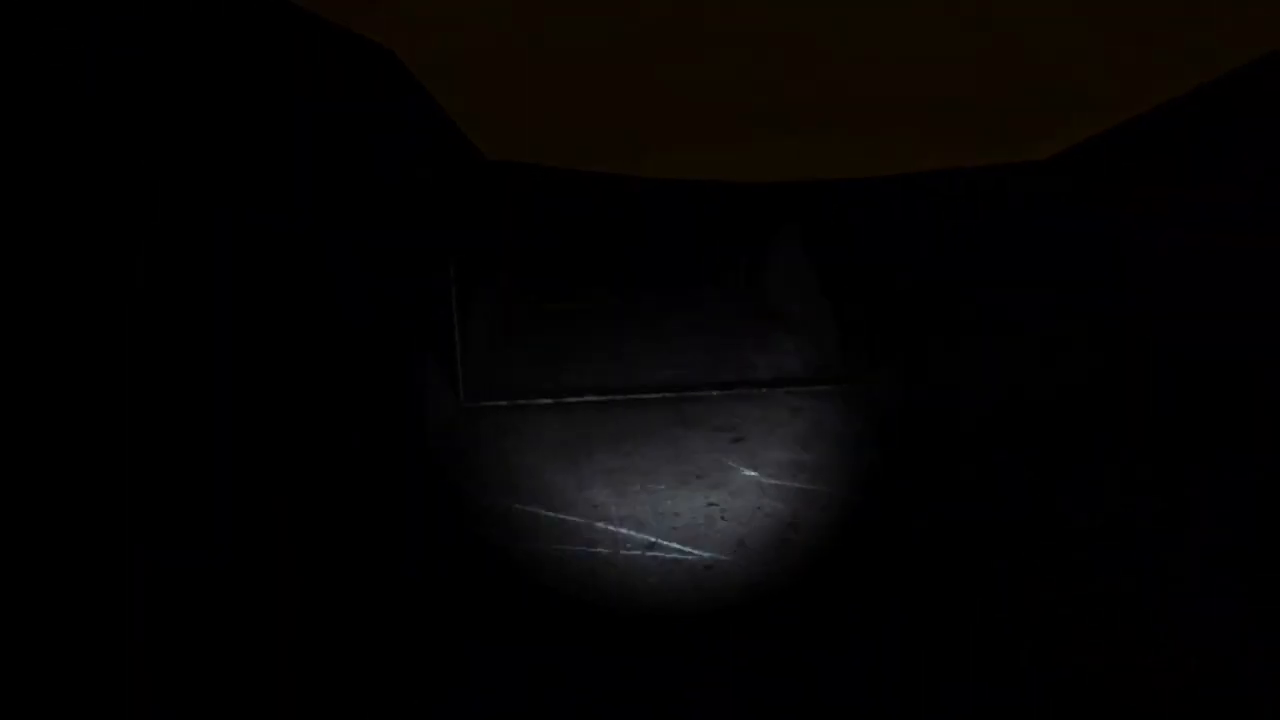
mouse_move(640, 360)
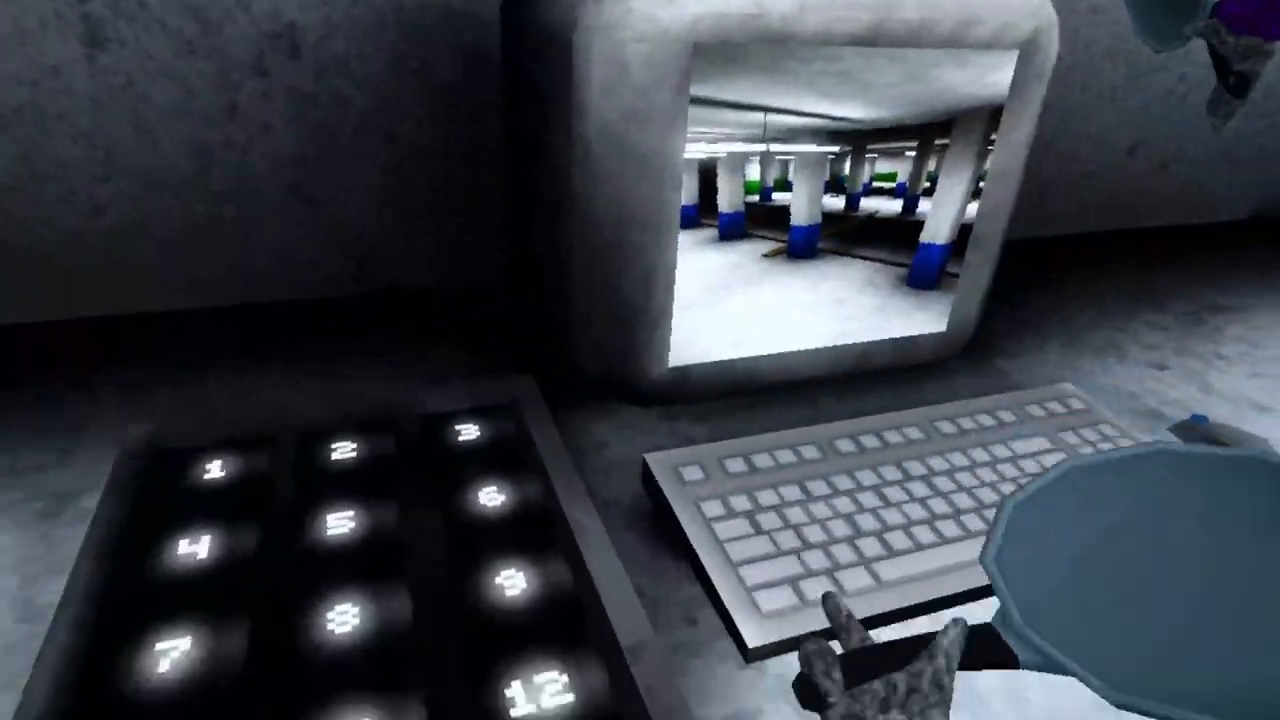
mouse_move(640, 360)
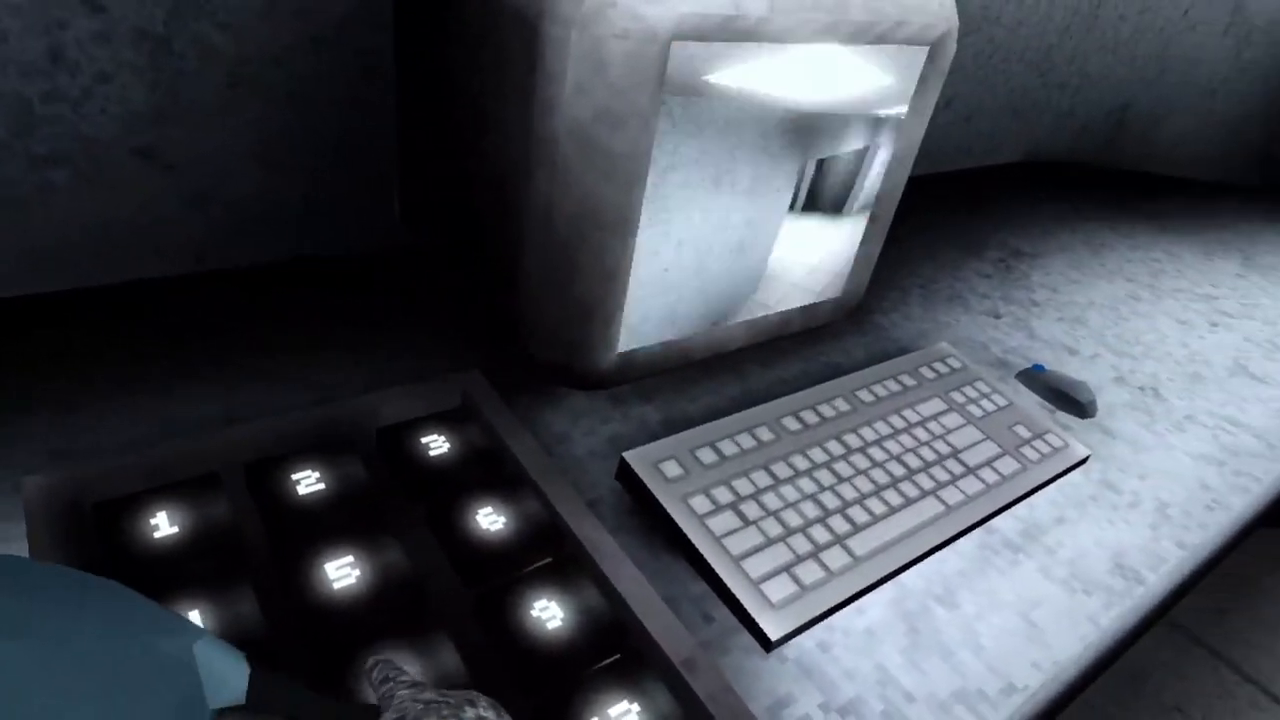